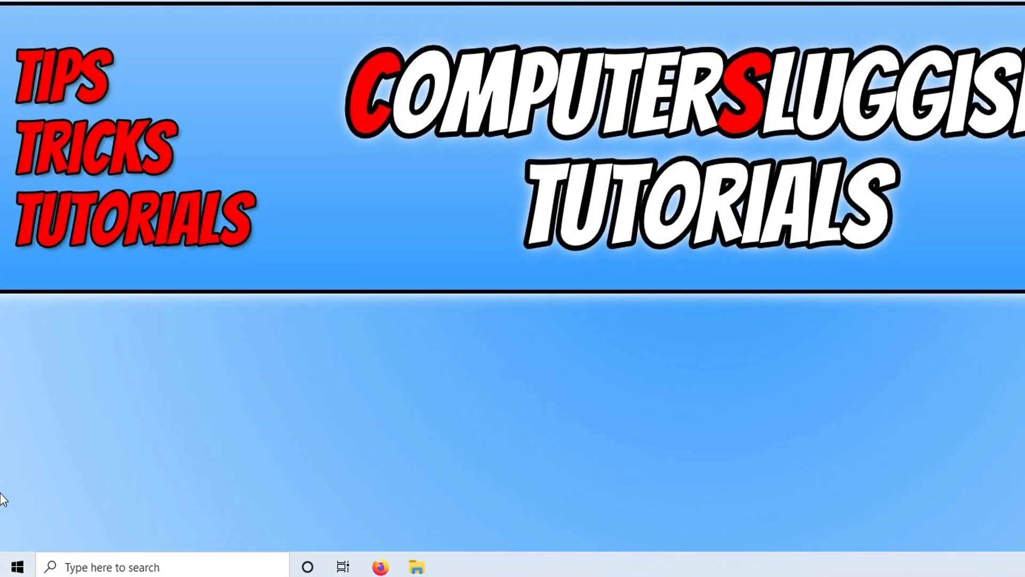
# Step: Check Windows Update in Settings, then close the update settings window
pyautogui.rightClick(15, 566)
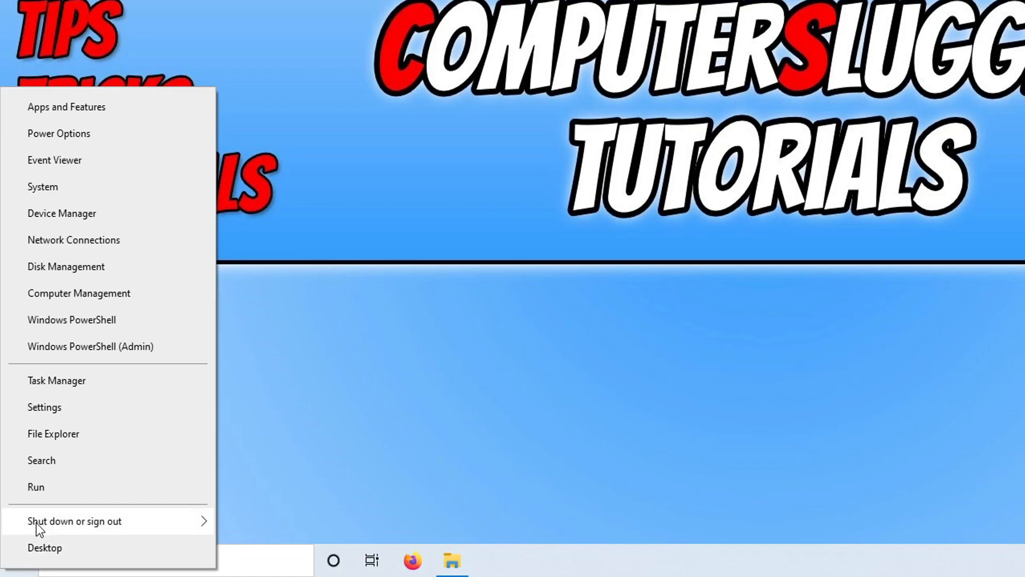
pyautogui.click(45, 407)
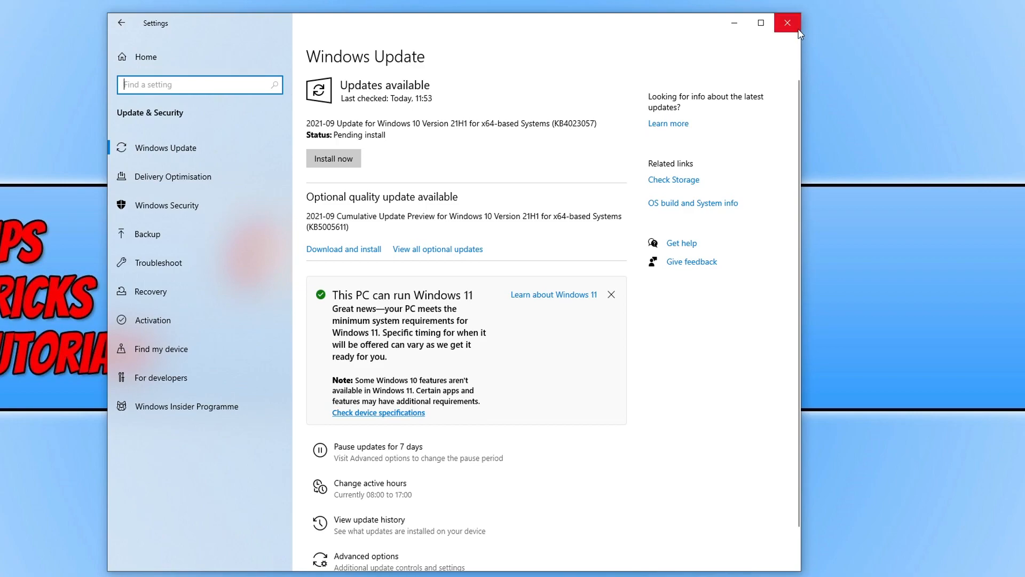
pyautogui.click(787, 24)
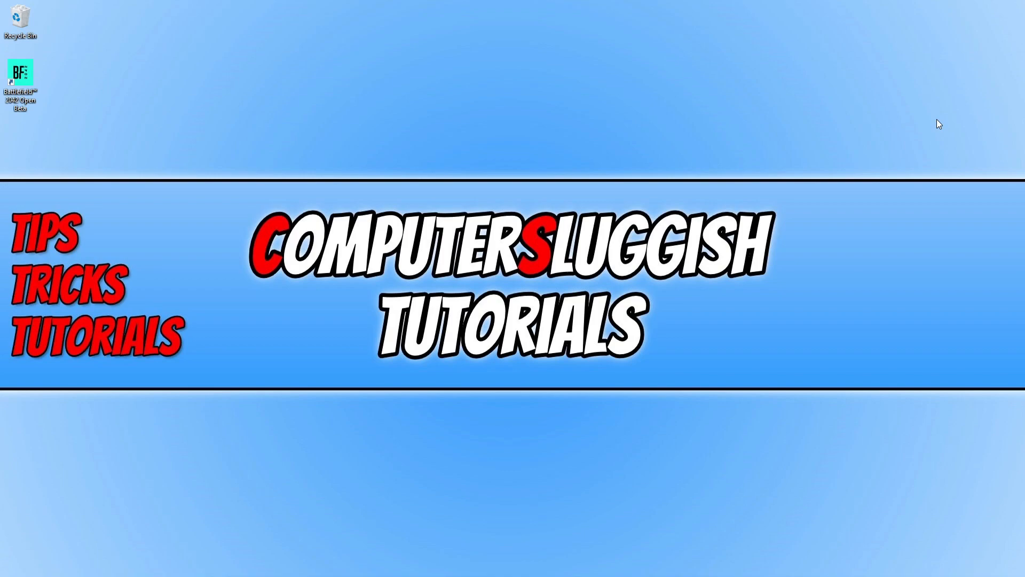
# Step: Search 'firewall' from Start and open the Windows Defender Firewall overview
pyautogui.click(20, 555)
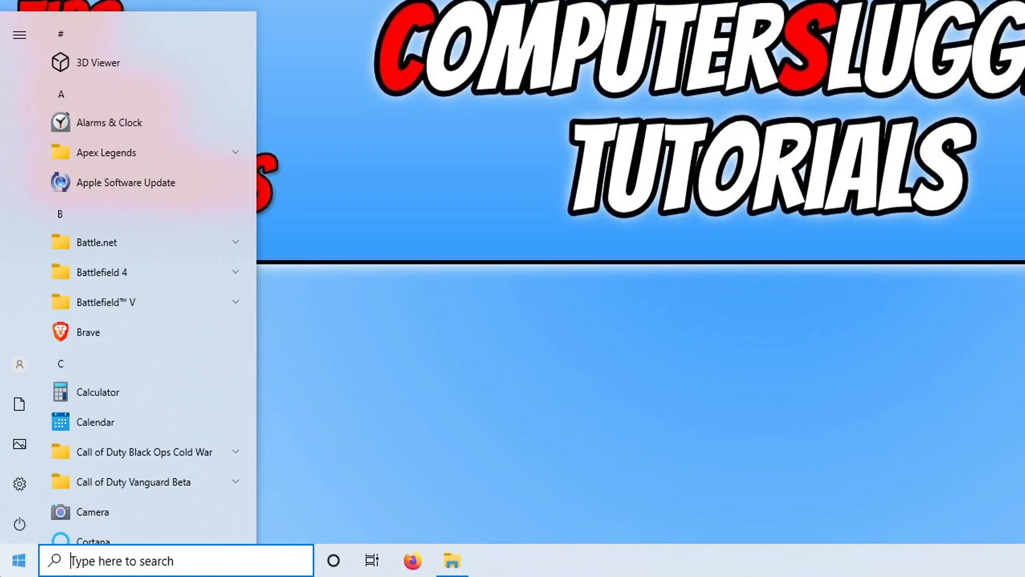
pyautogui.write('firewall')
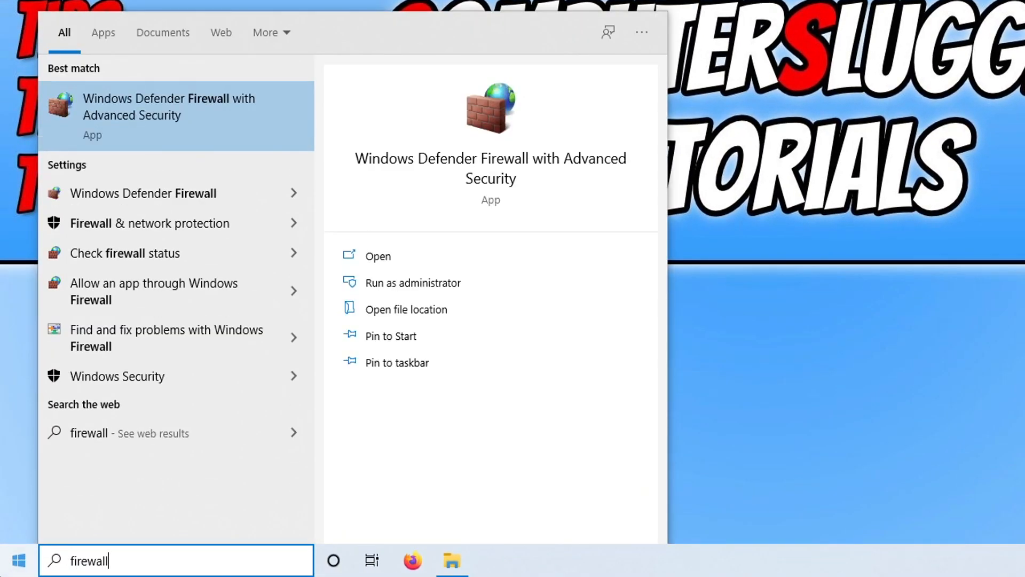
pyautogui.moveTo(127, 199)
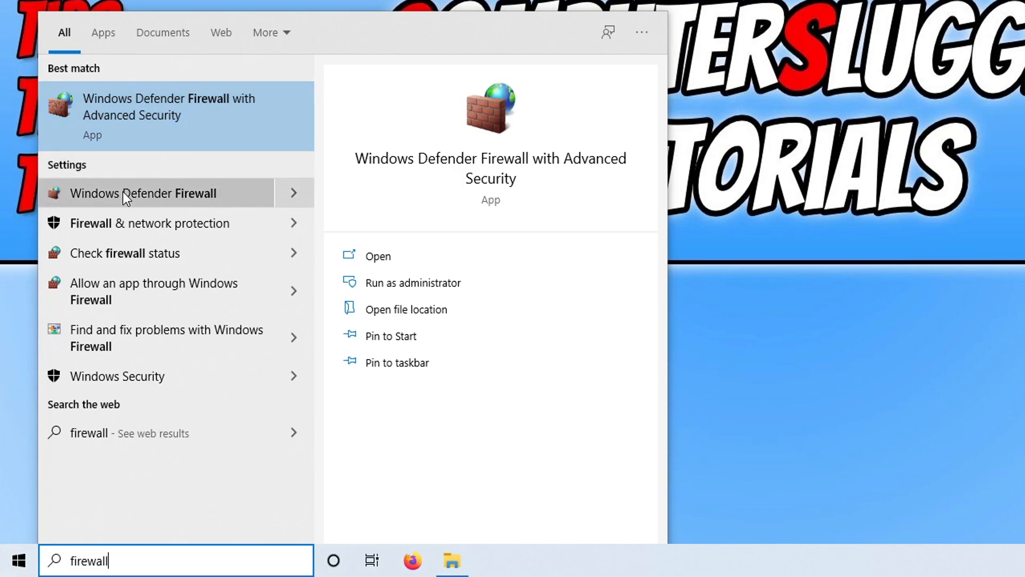
pyautogui.click(143, 193)
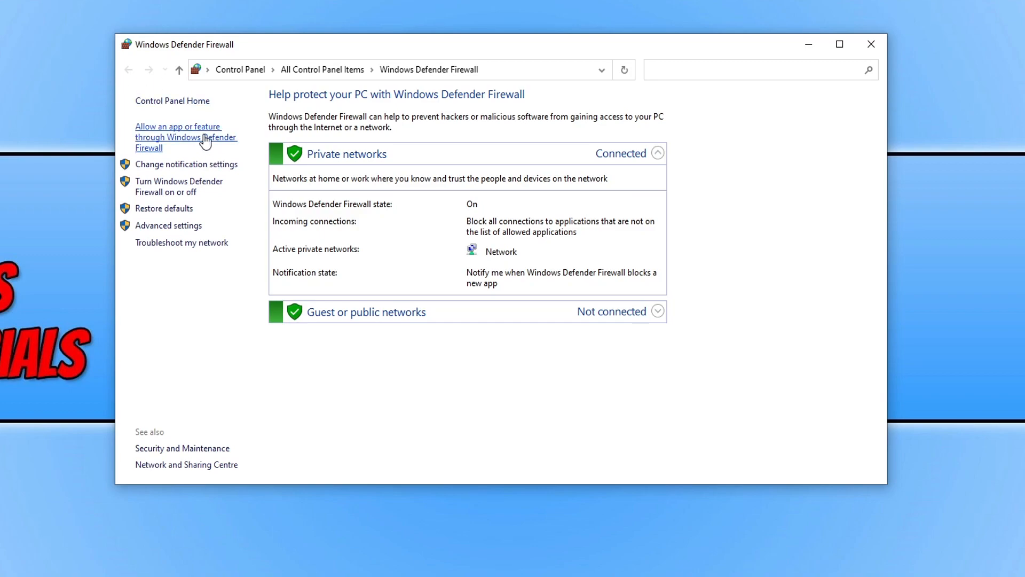
# Step: Show the firewall's allowed apps list and unlock it with Change settings
pyautogui.click(178, 138)
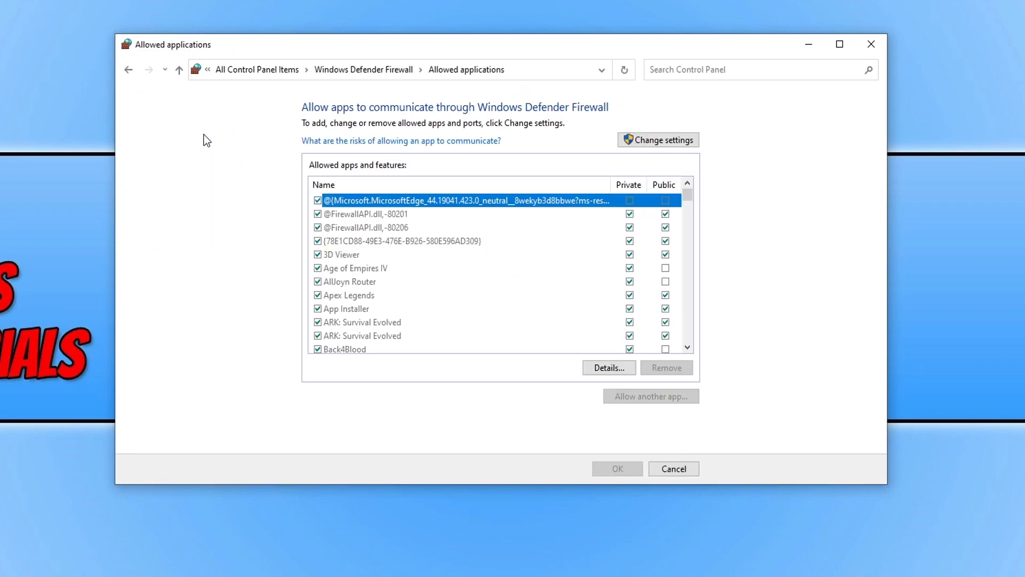
pyautogui.moveTo(609, 206)
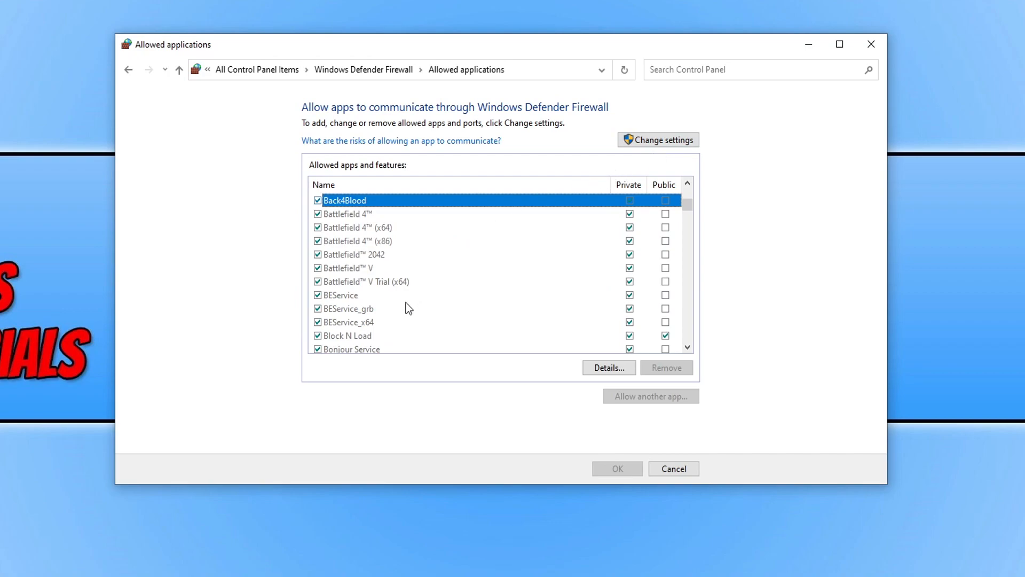
pyautogui.moveTo(627, 256)
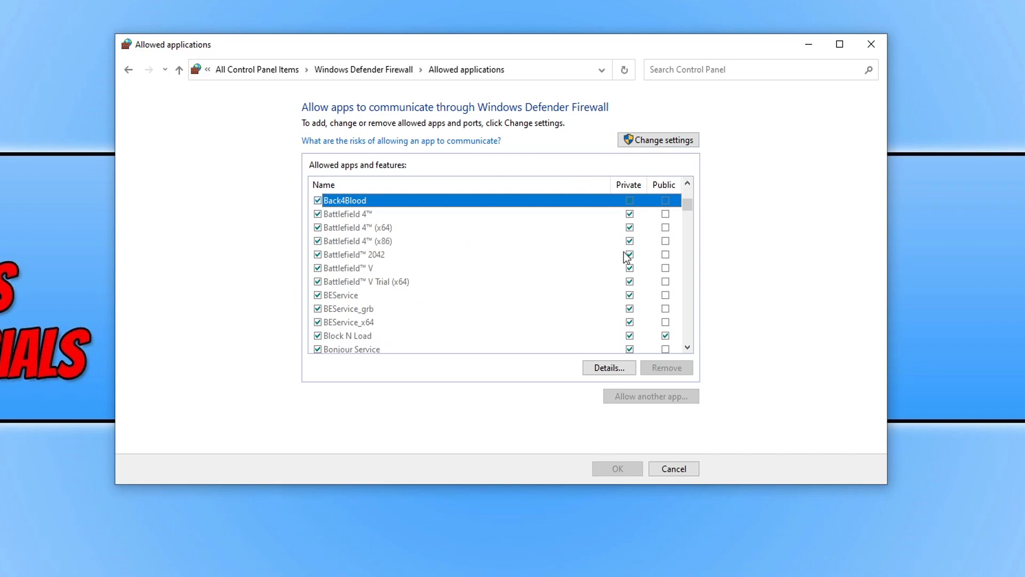
pyautogui.moveTo(566, 263)
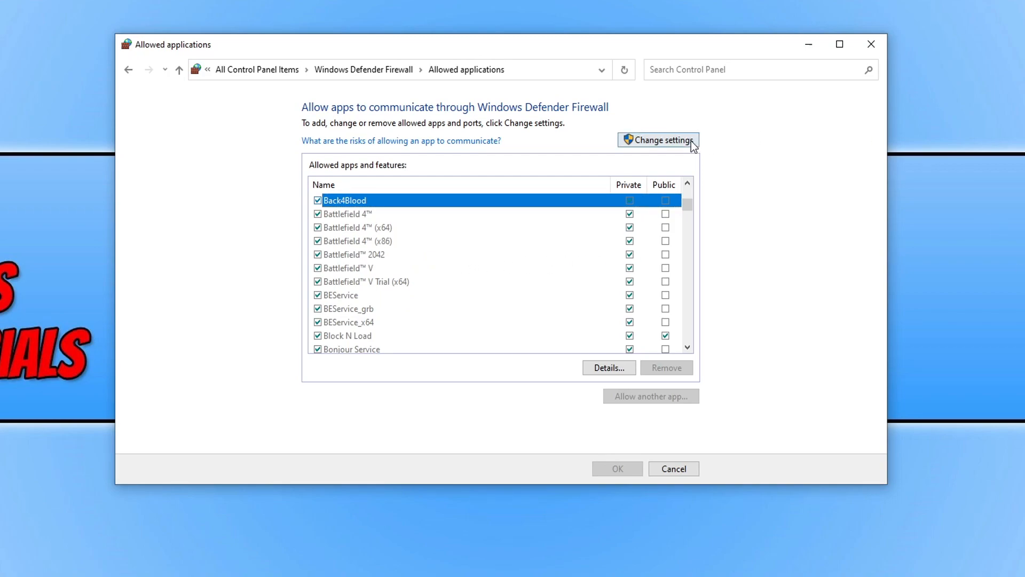
pyautogui.click(658, 140)
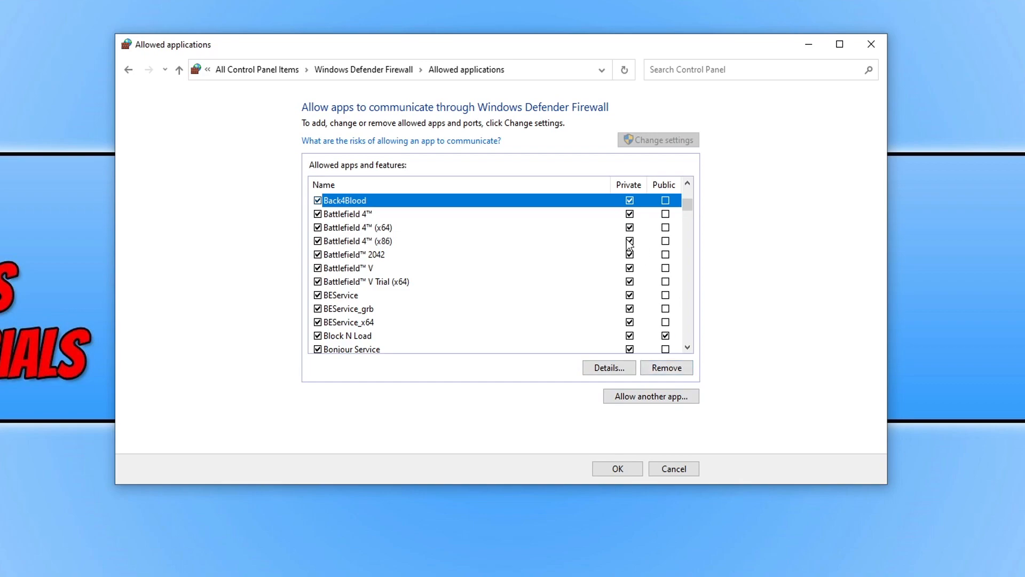
pyautogui.moveTo(850, 116)
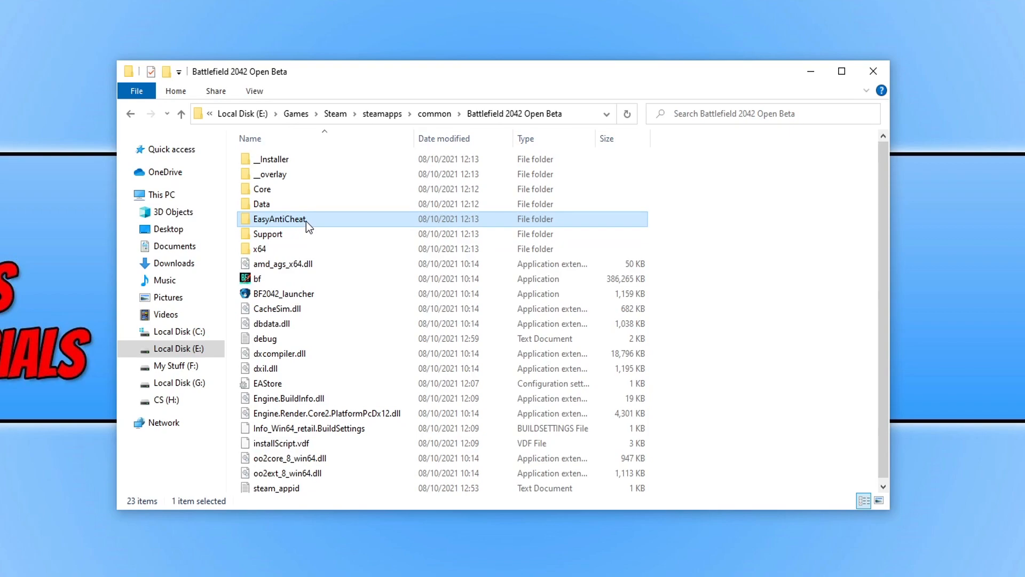
# Step: Run EasyAntiCheat_Setup from the EasyAntiCheat folder, repair the service, and finish
pyautogui.doubleClick(279, 219)
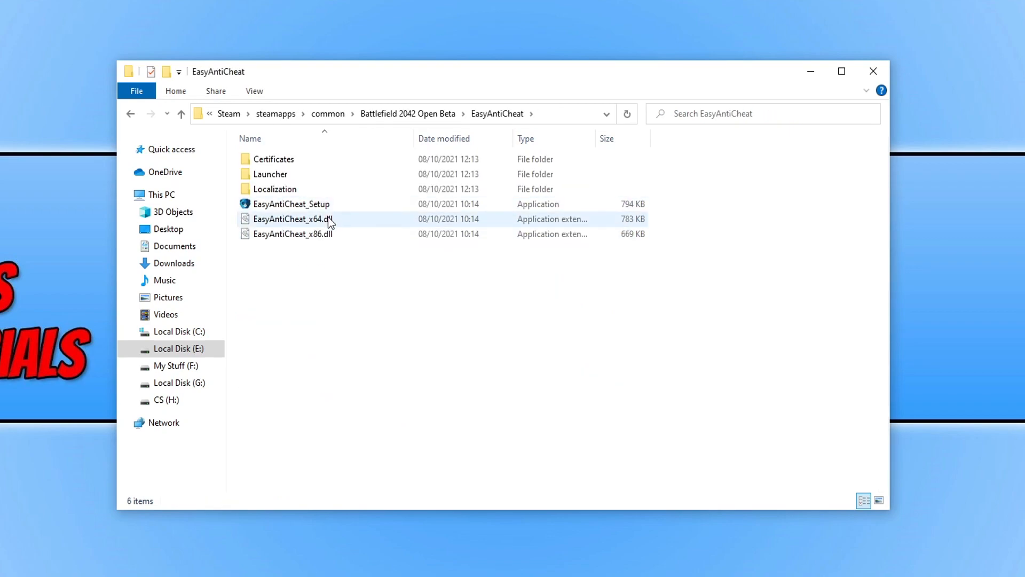
pyautogui.moveTo(306, 208)
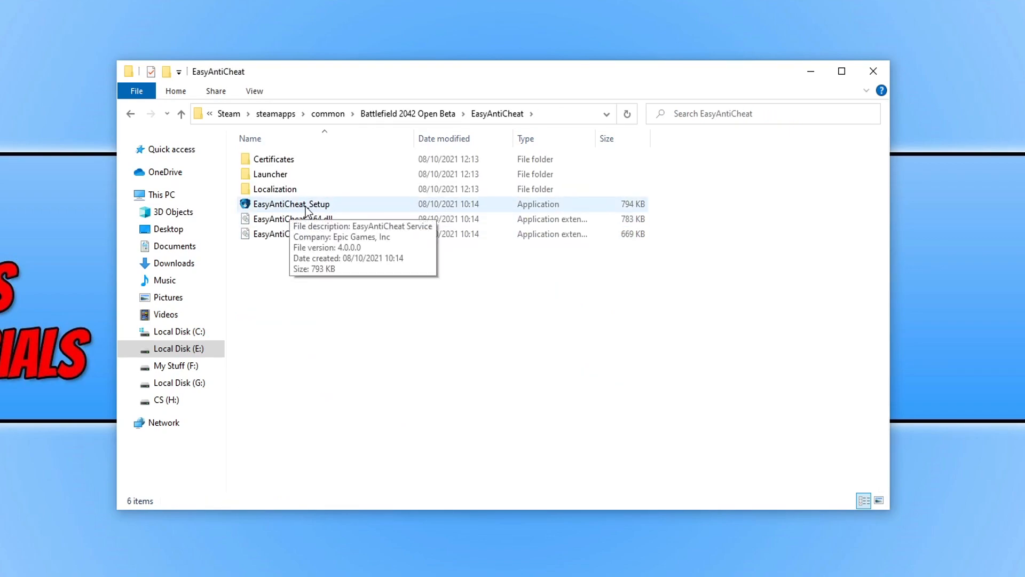
pyautogui.doubleClick(291, 204)
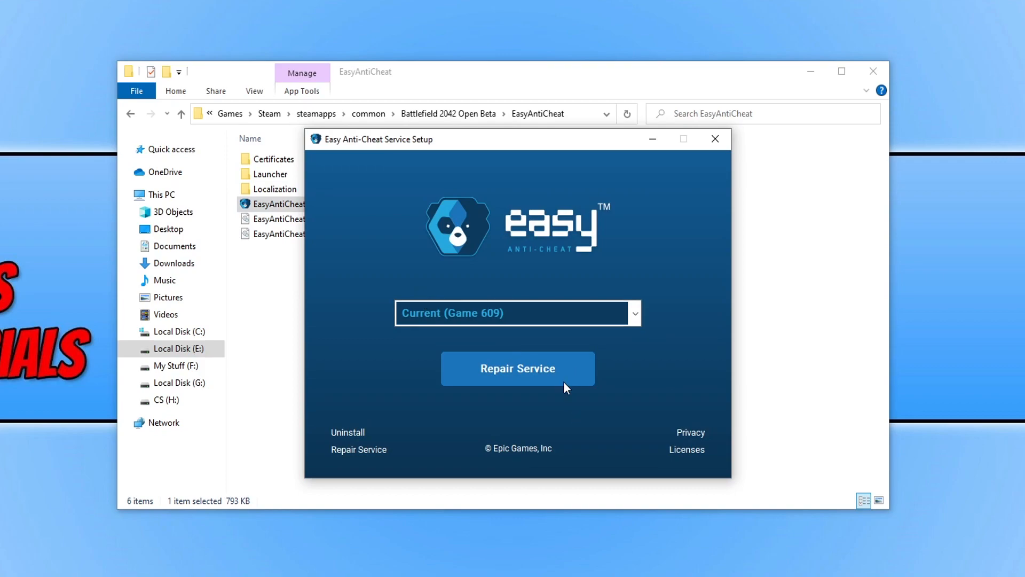
pyautogui.click(518, 369)
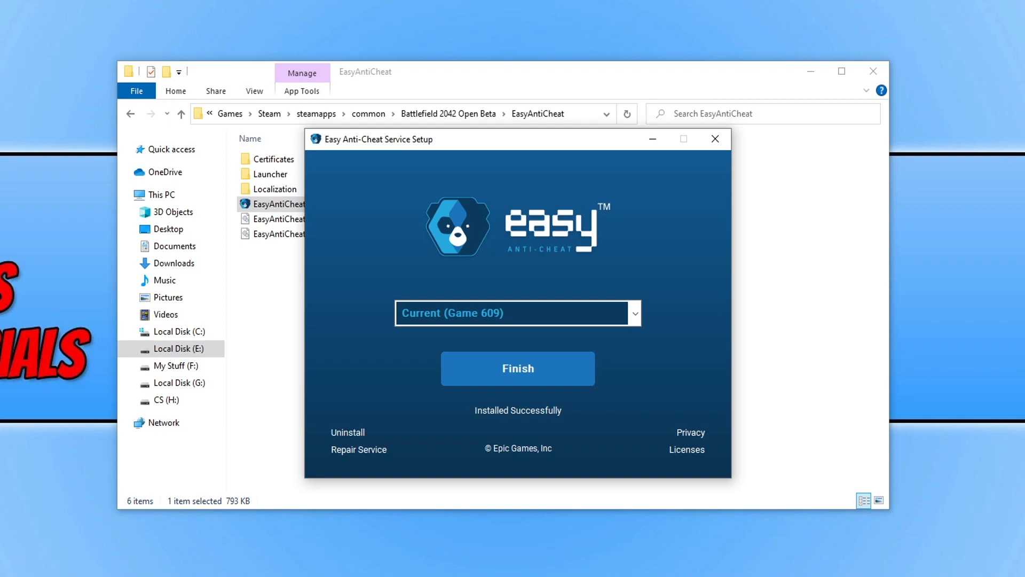
pyautogui.moveTo(861, 334)
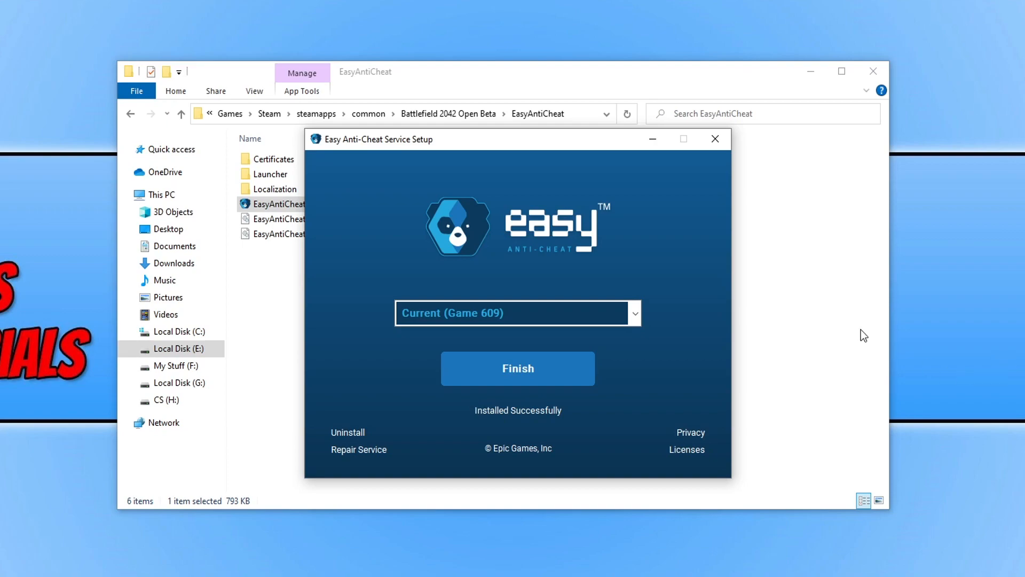
pyautogui.click(517, 368)
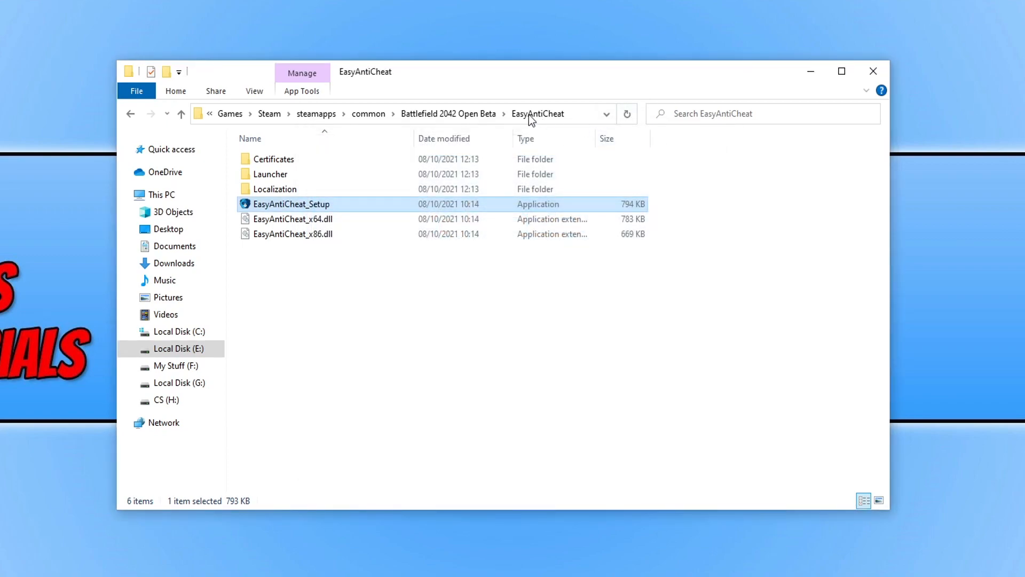
# Step: Set bf in the Battlefield 2042 Open Beta folder to run as administrator
pyautogui.click(449, 114)
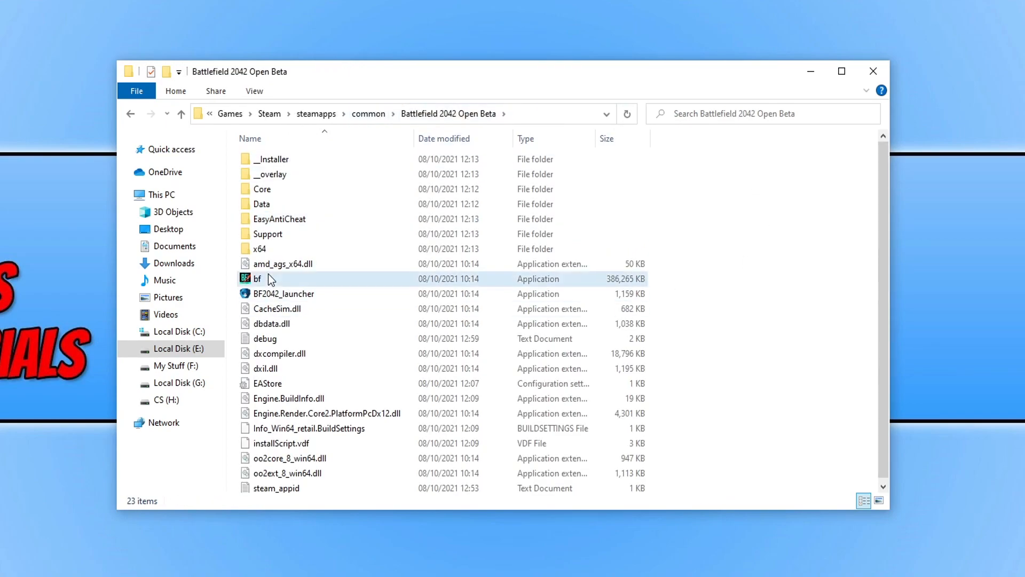
pyautogui.click(257, 279)
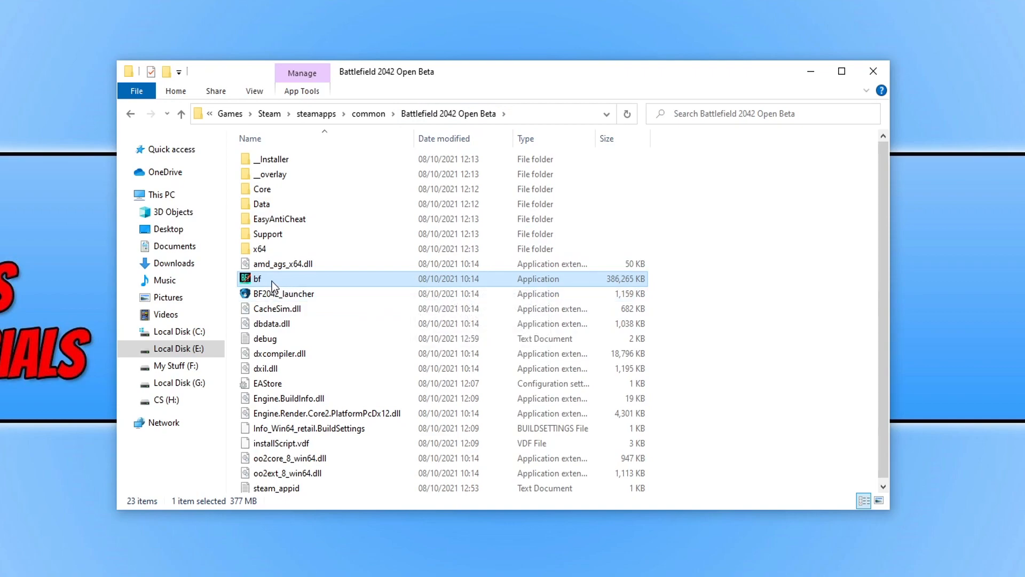
pyautogui.moveTo(269, 284)
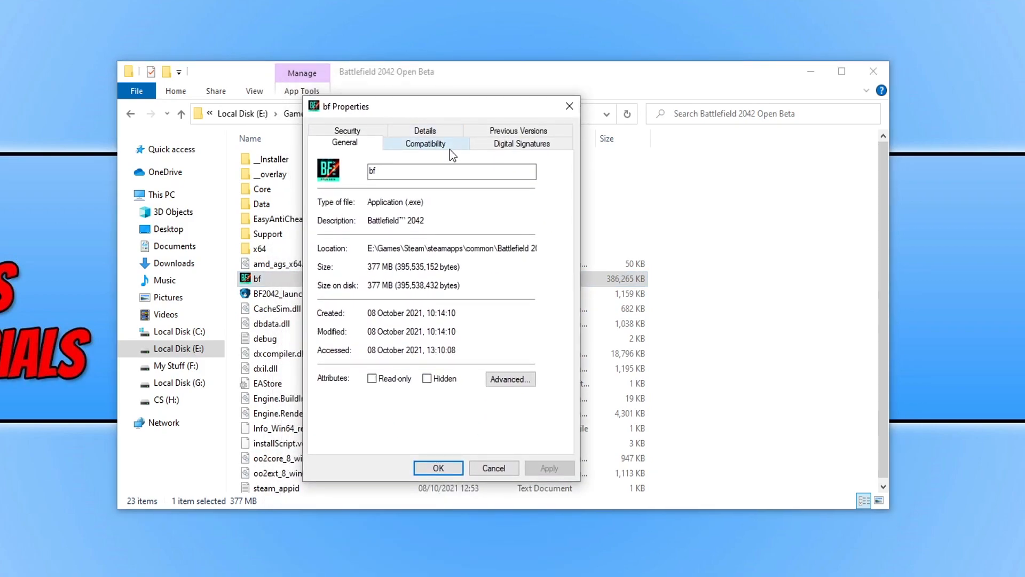
pyautogui.click(426, 144)
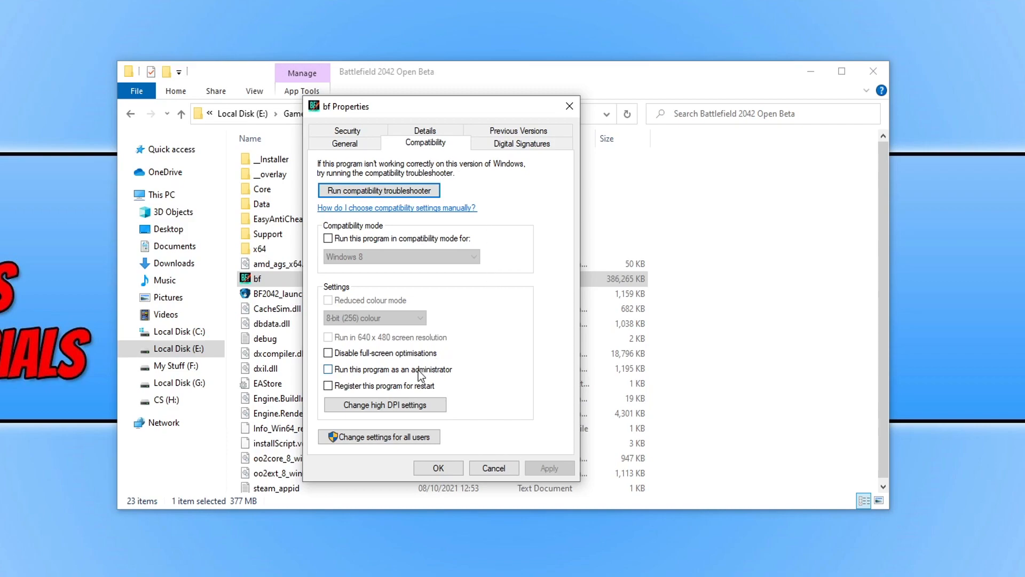
pyautogui.click(327, 369)
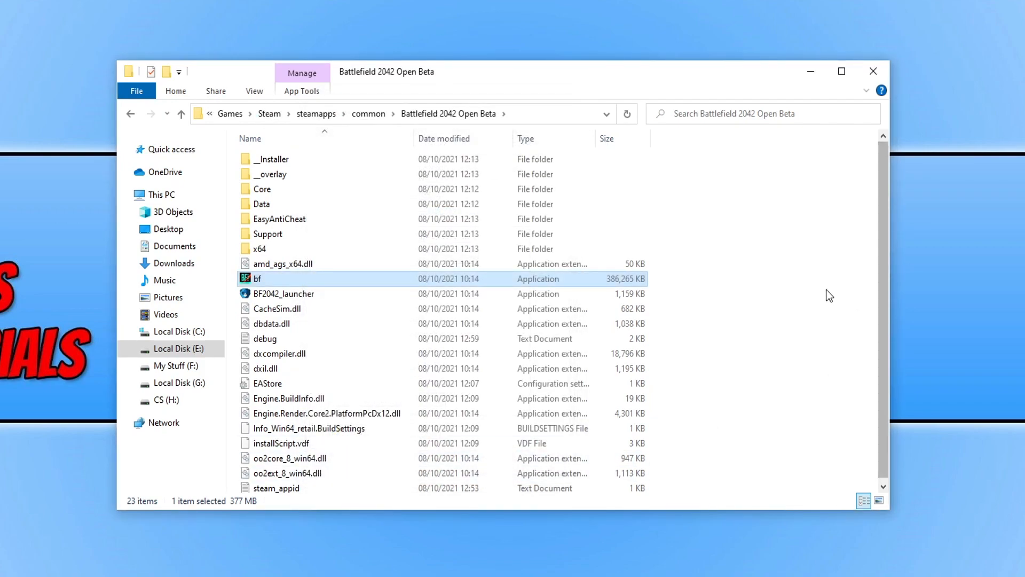
pyautogui.moveTo(796, 291)
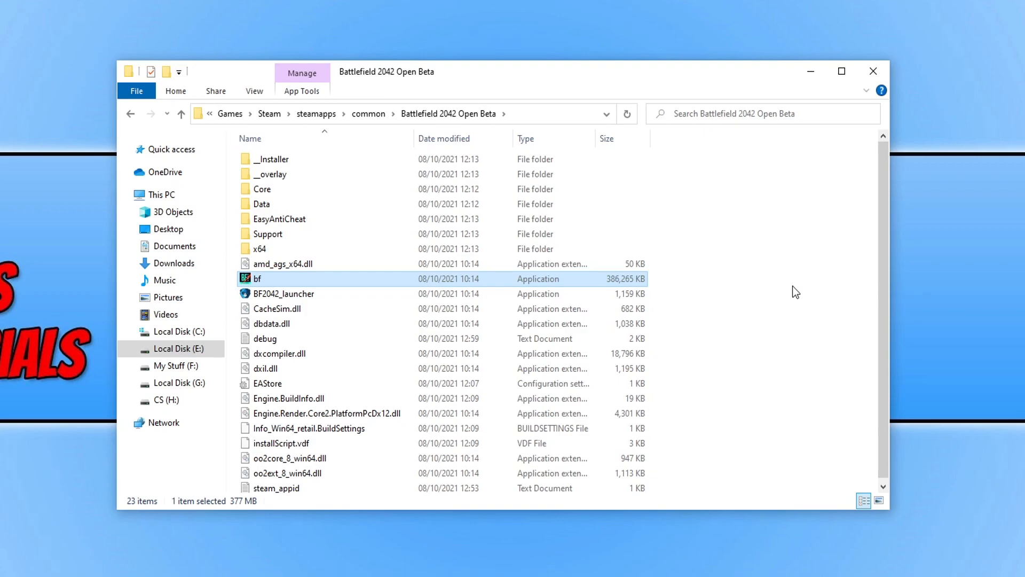
# Step: Launch bf and switch Cross-Play to OFF under Options > General
pyautogui.doubleClick(257, 278)
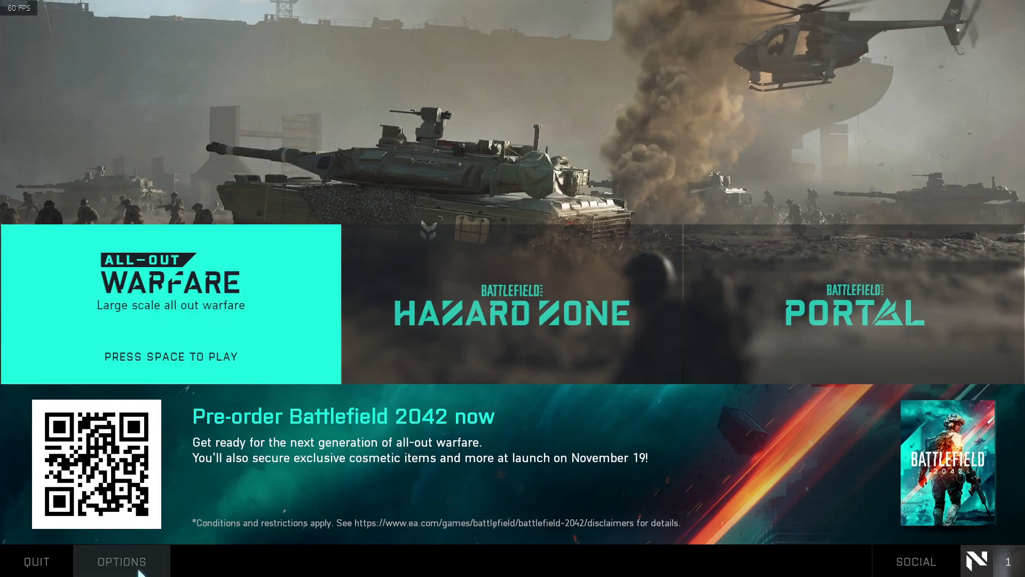
pyautogui.click(122, 562)
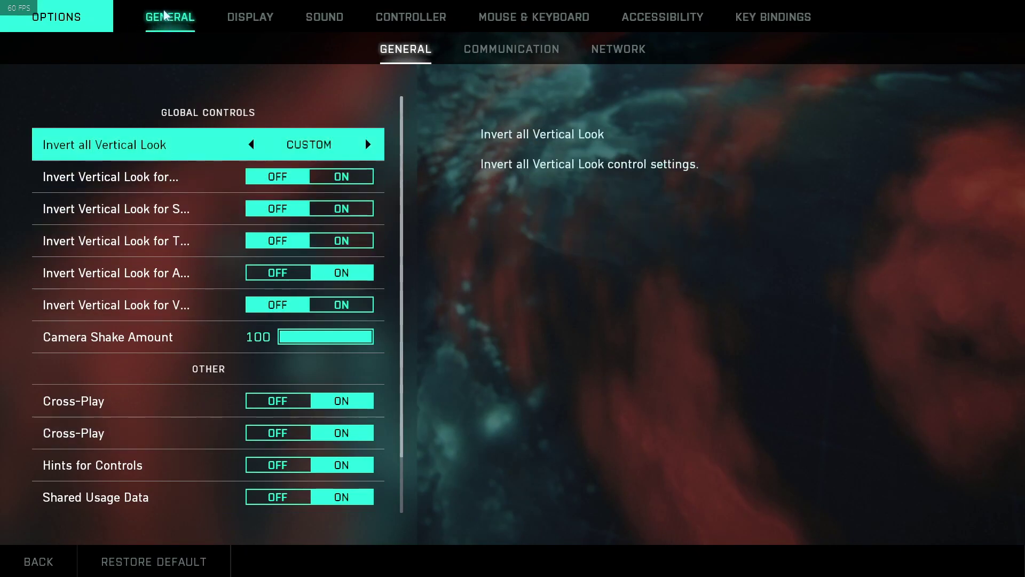
pyautogui.moveTo(194, 410)
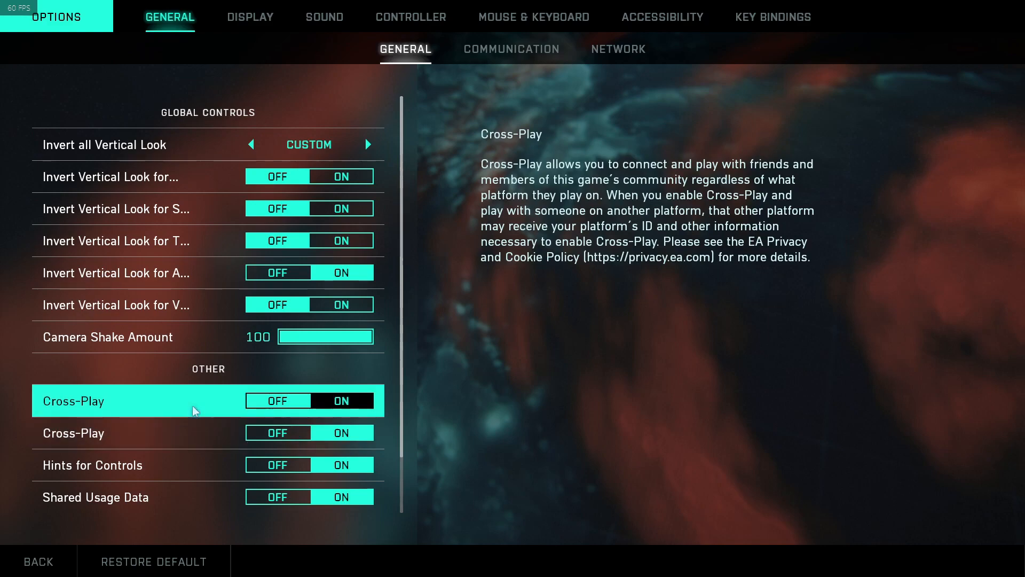
pyautogui.moveTo(199, 407)
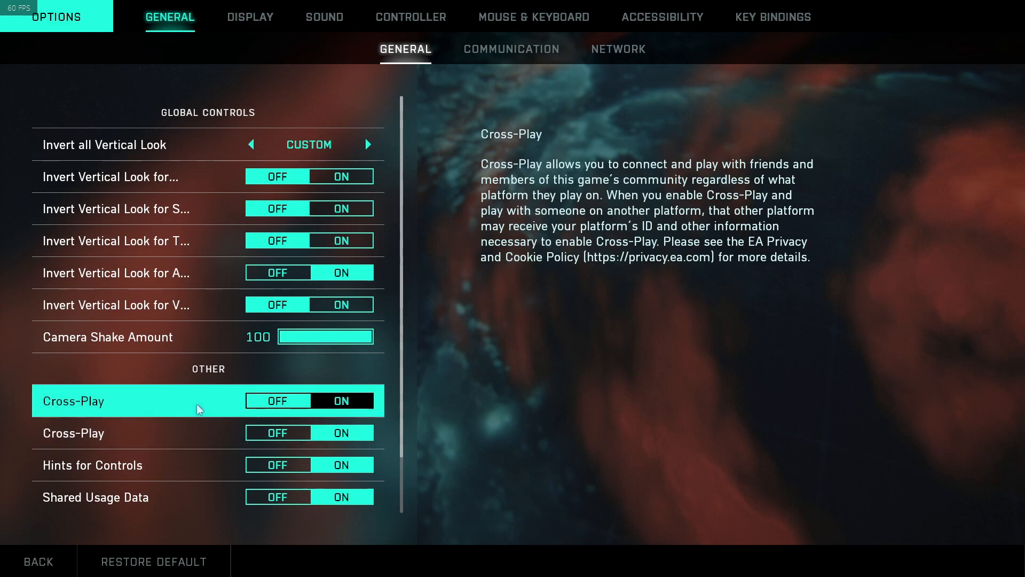
pyautogui.click(277, 433)
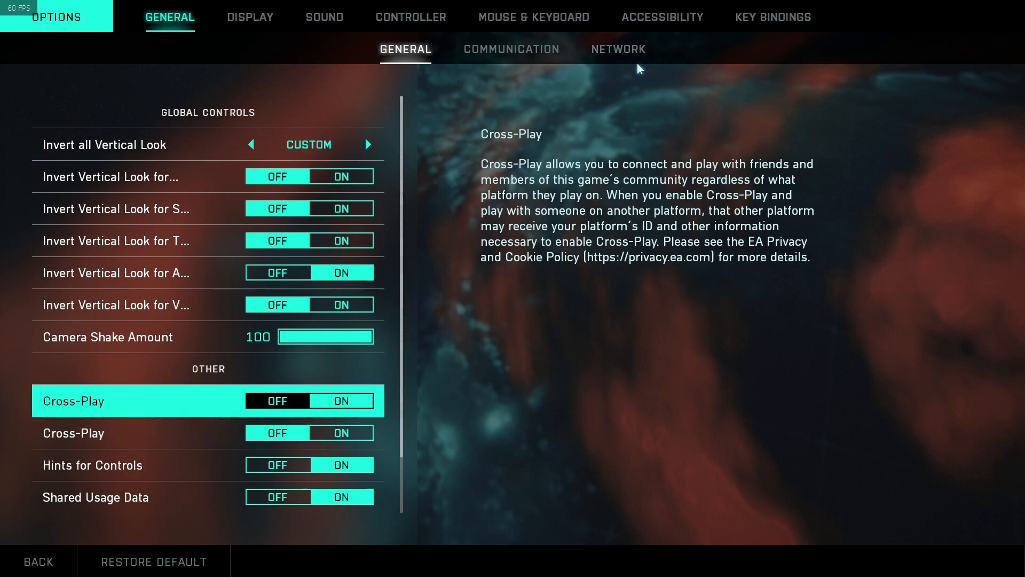
# Step: Under Network options, change Show Network Performance Stats from Hide to Always
pyautogui.click(618, 49)
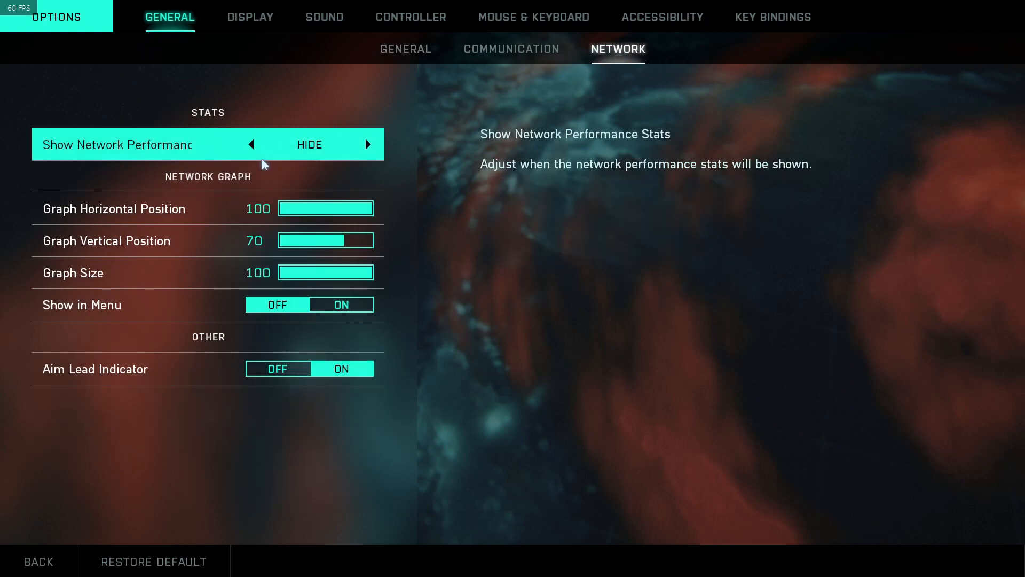
pyautogui.click(366, 144)
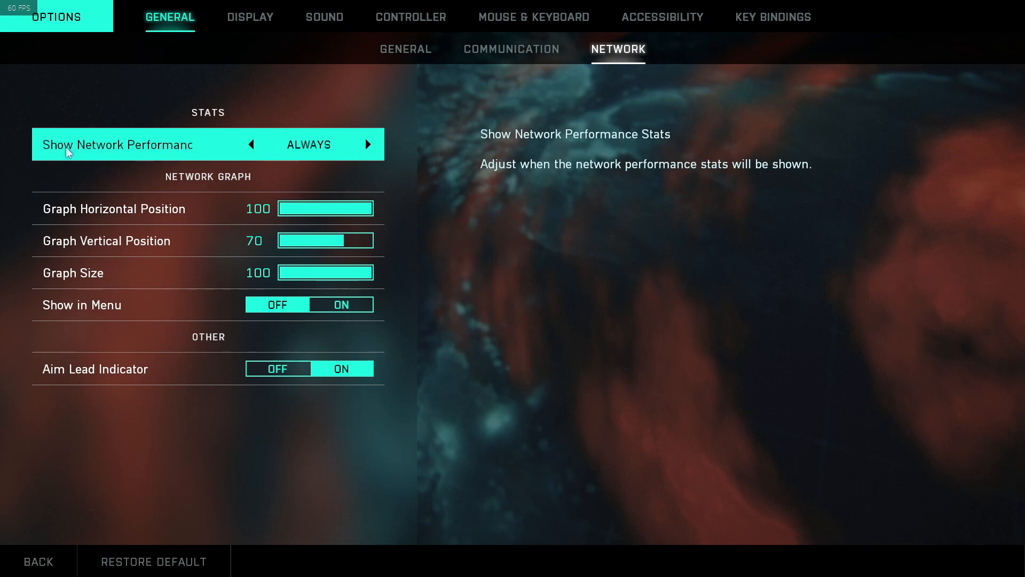
pyautogui.moveTo(89, 504)
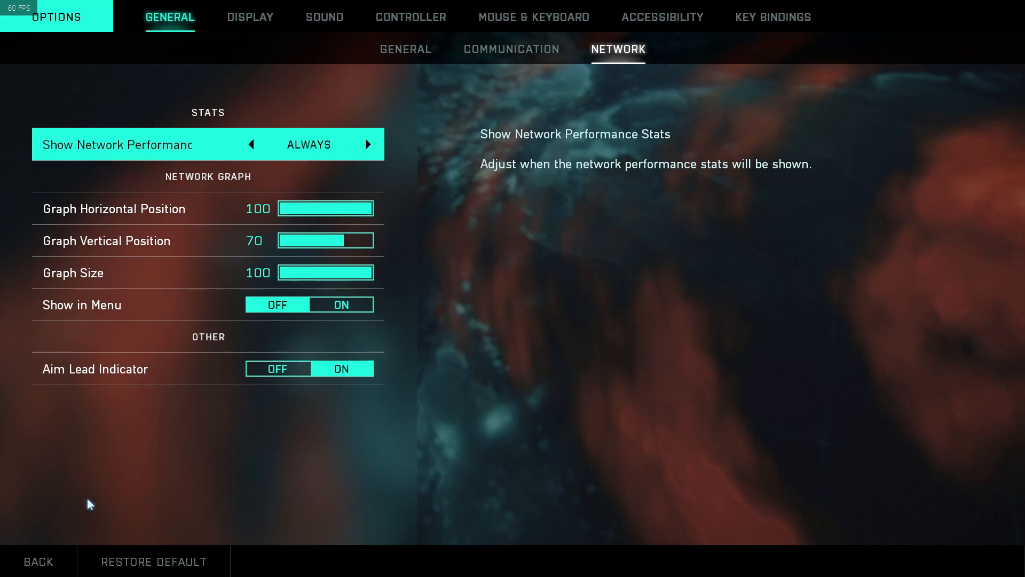